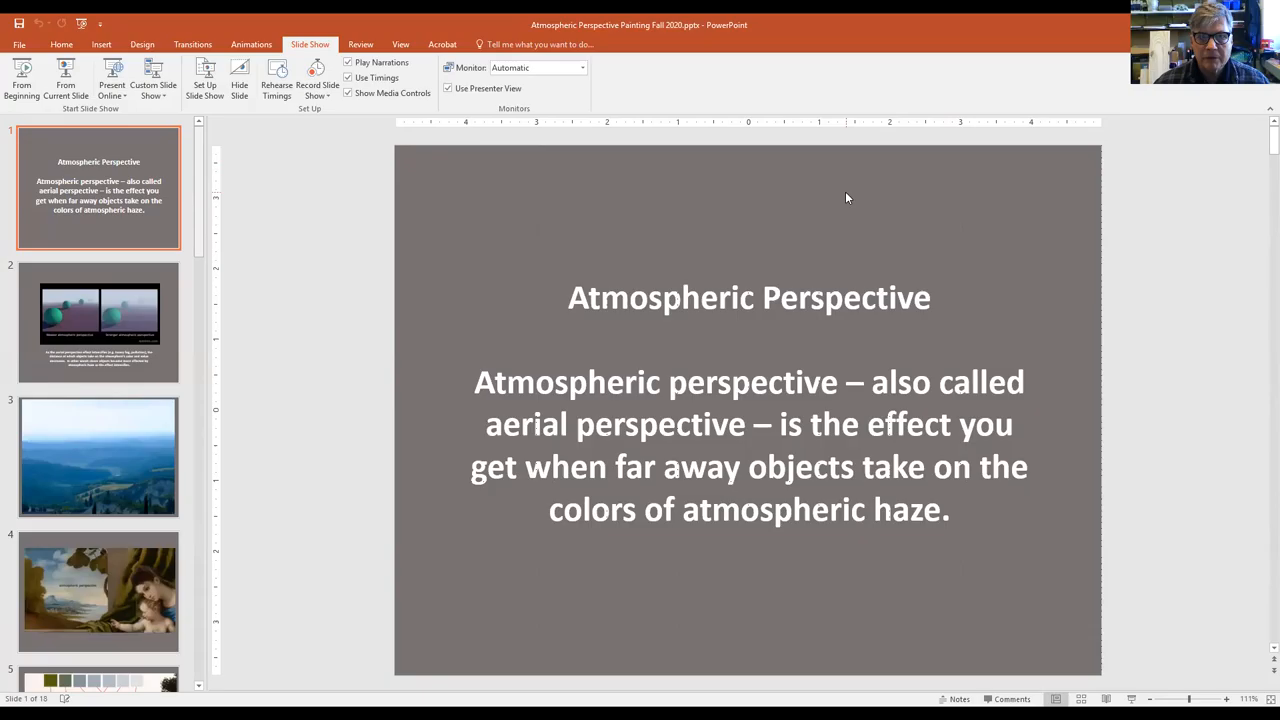
mouse_move(322, 48)
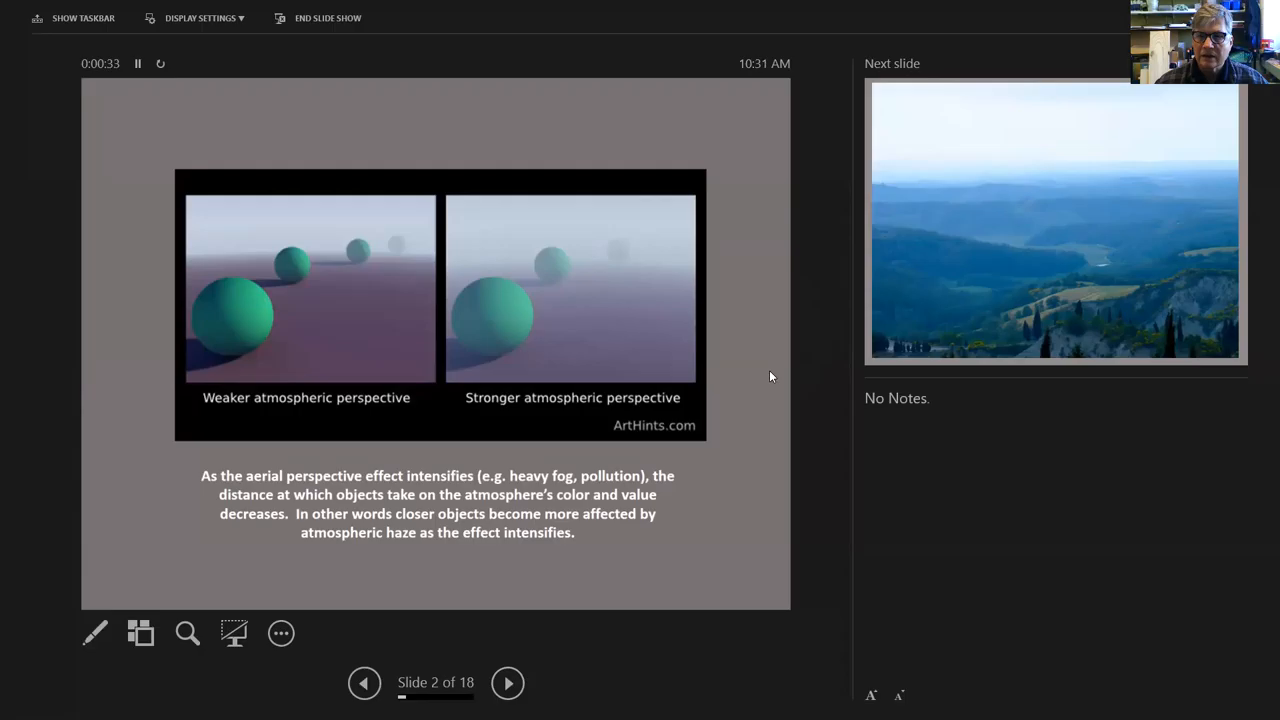
Step: Advance Presenter View to slide 3, the hazy blue rolling hills photo
left_click(507, 683)
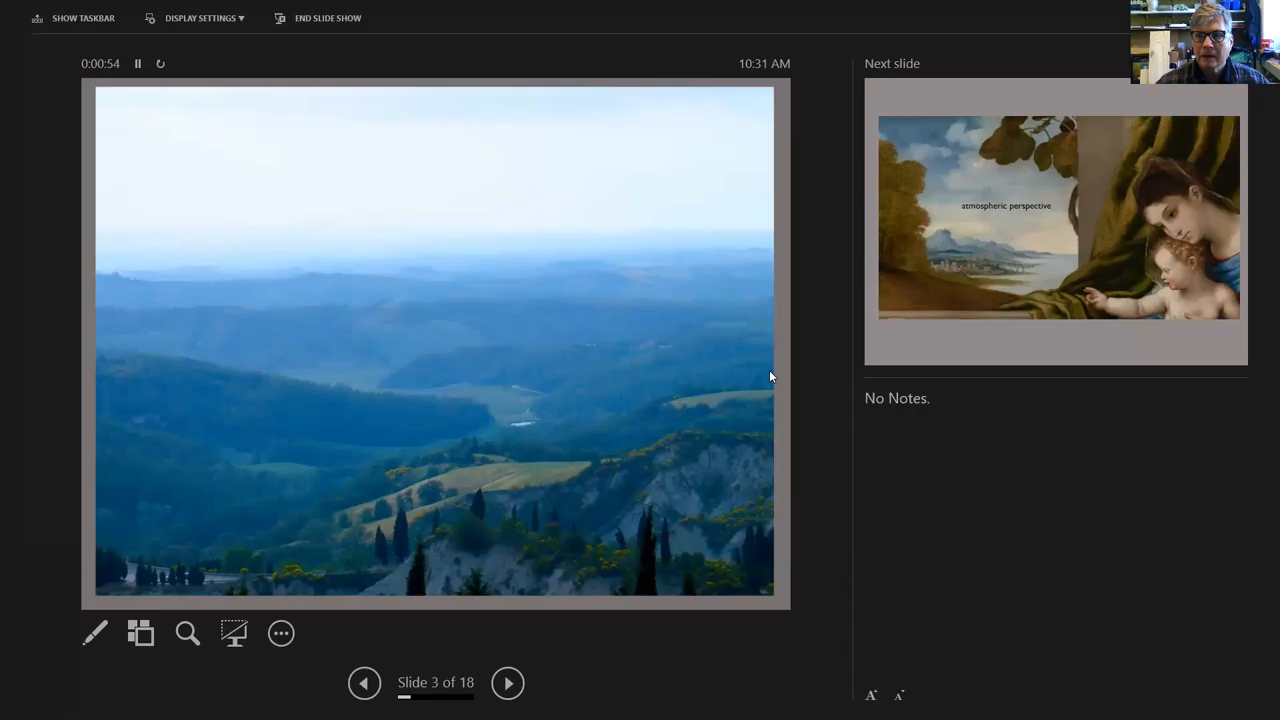
mouse_move(586, 530)
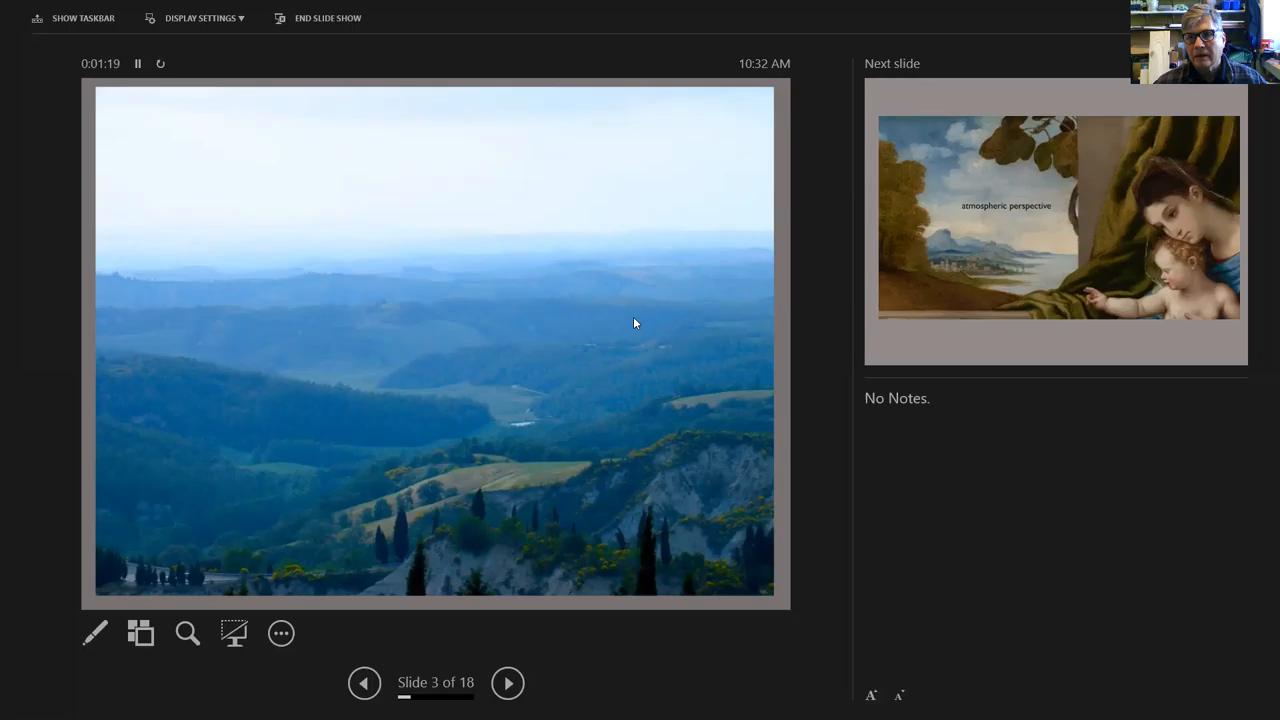
mouse_move(640, 224)
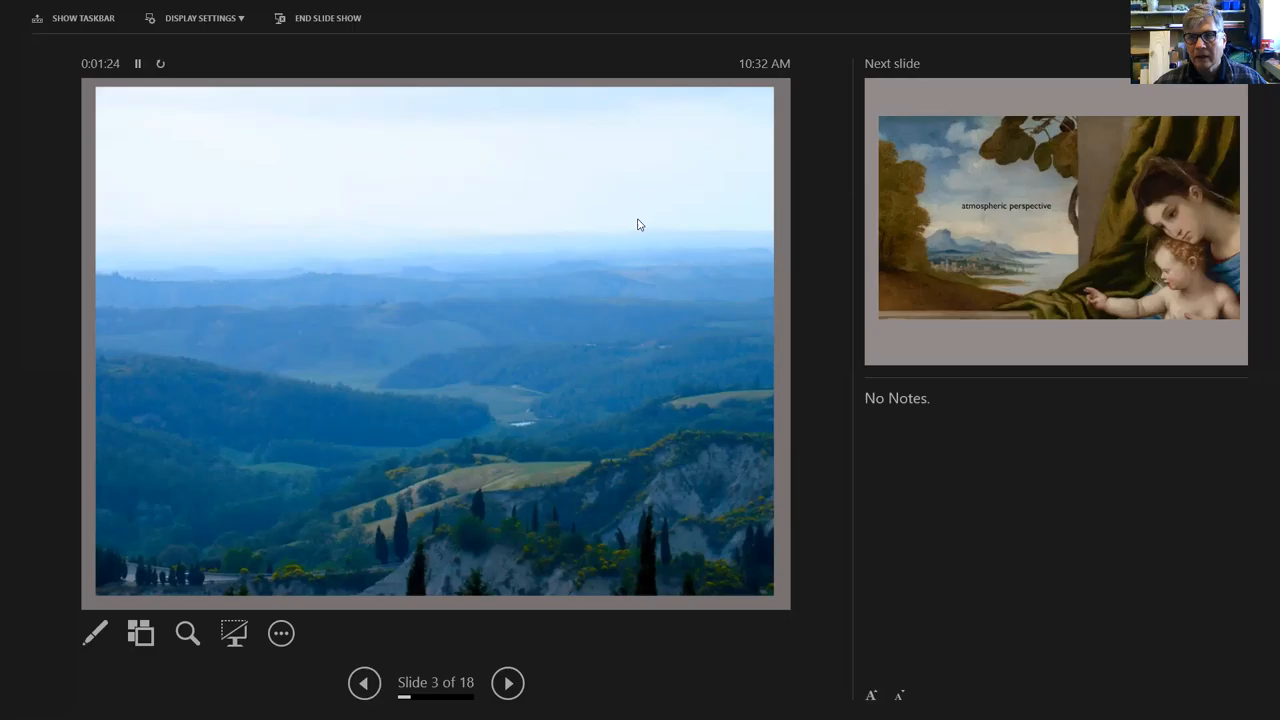
Step: Advance to slide 4, the Renaissance Madonna painting labeled 'atmospheric perspective'
left_click(507, 683)
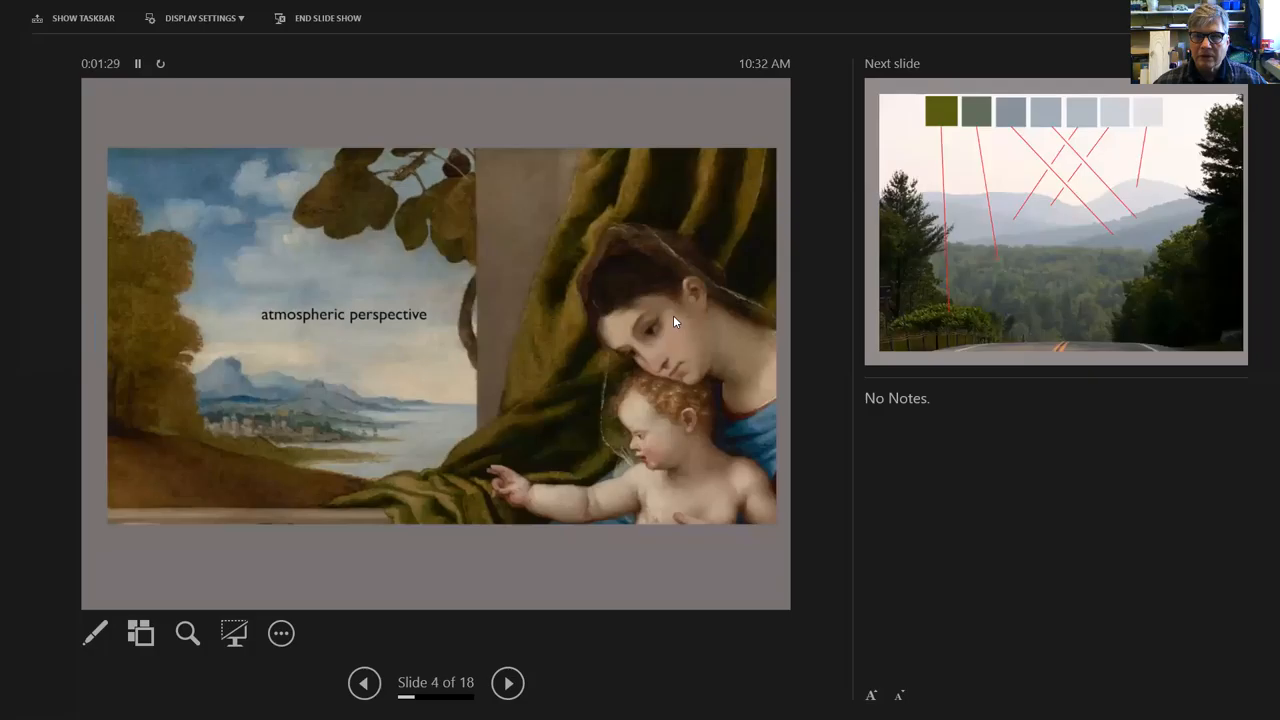
mouse_move(480, 432)
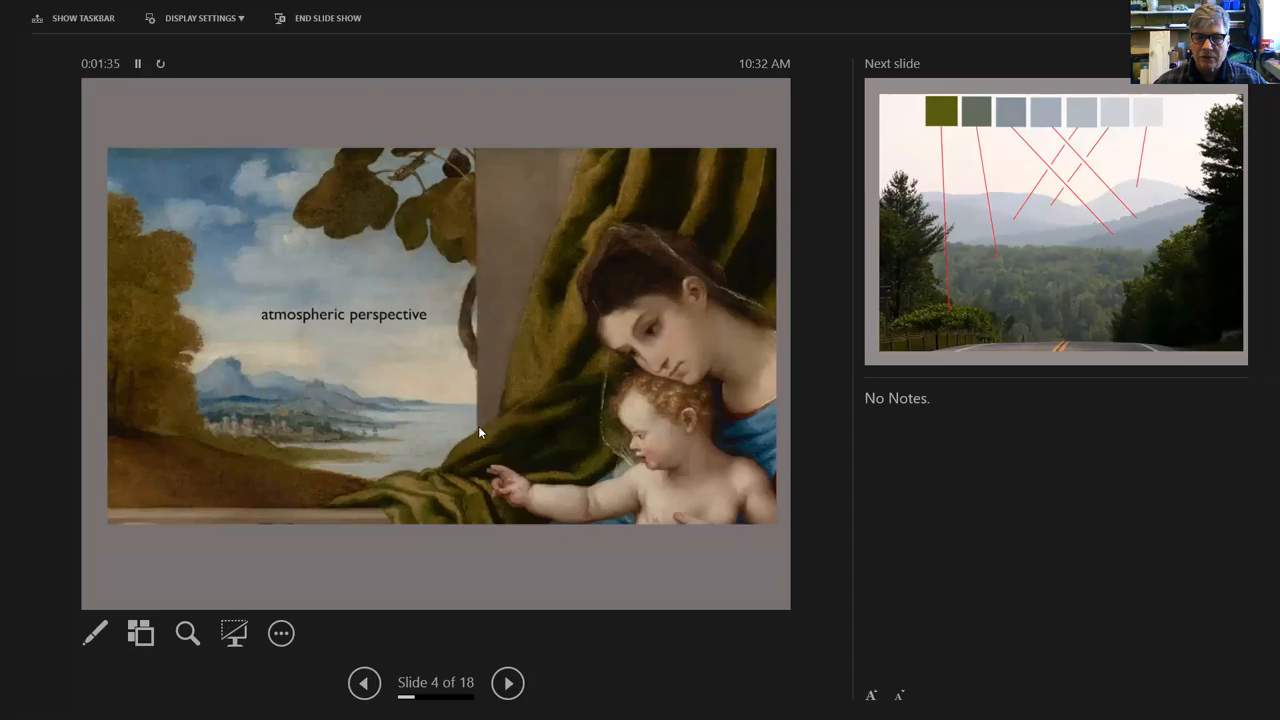
mouse_move(465, 419)
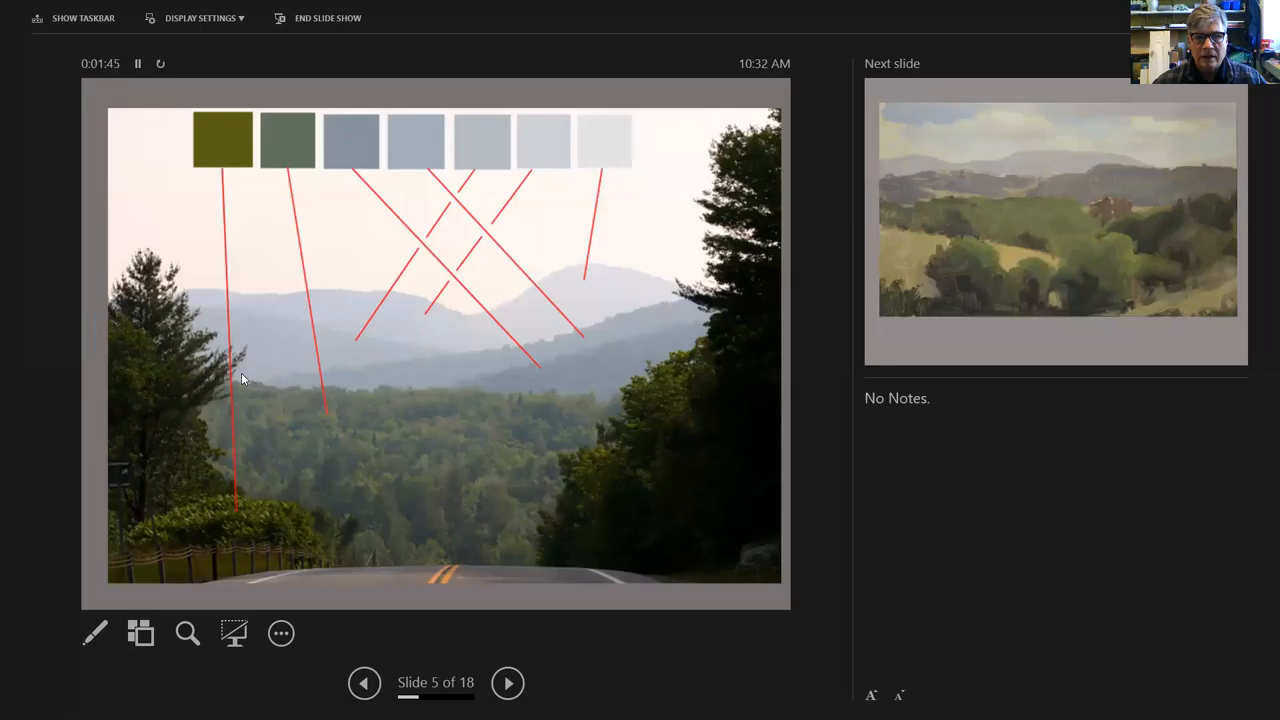
mouse_move(460, 442)
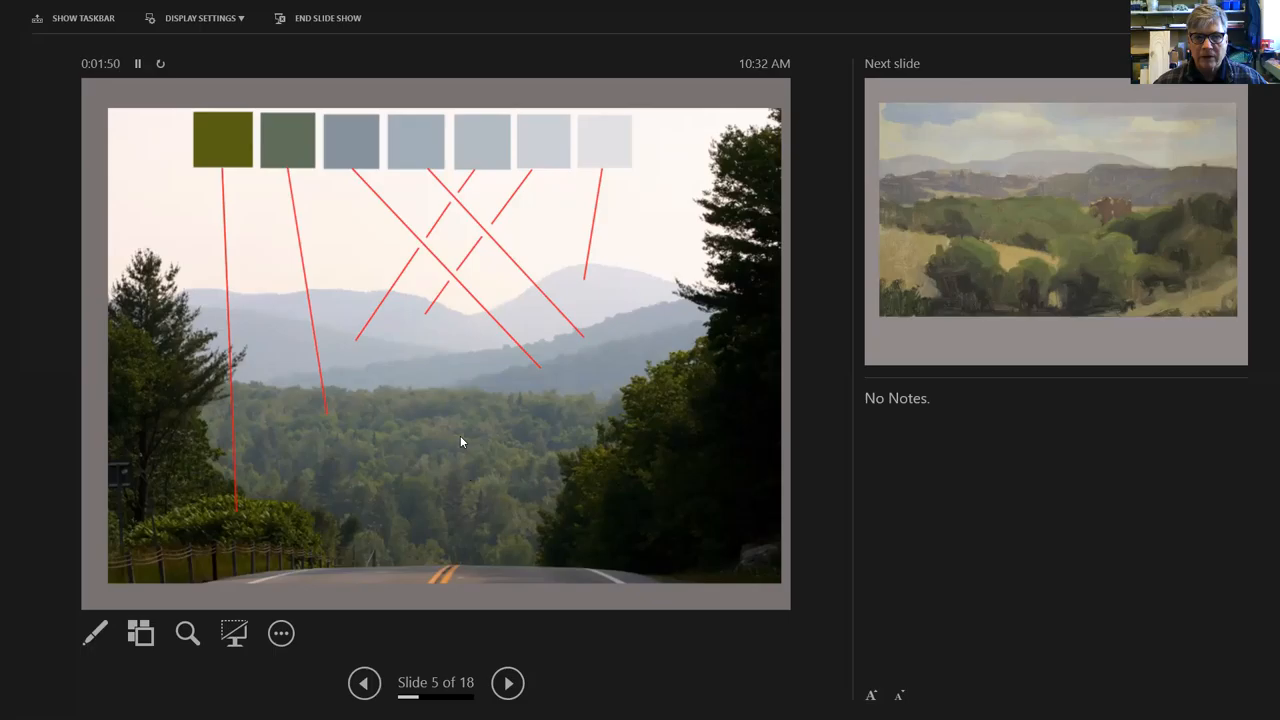
Step: Advance to slide 6, the painted sketch of green hills under hazy ridges
left_click(507, 683)
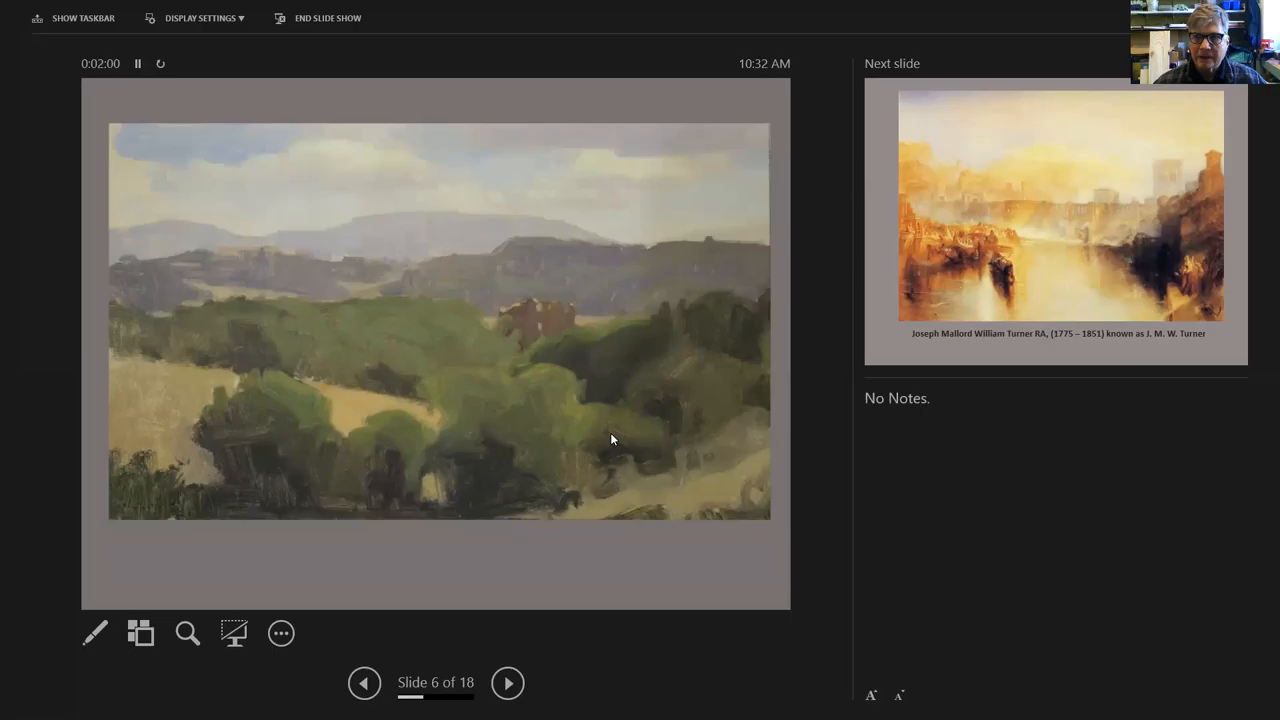
mouse_move(518, 355)
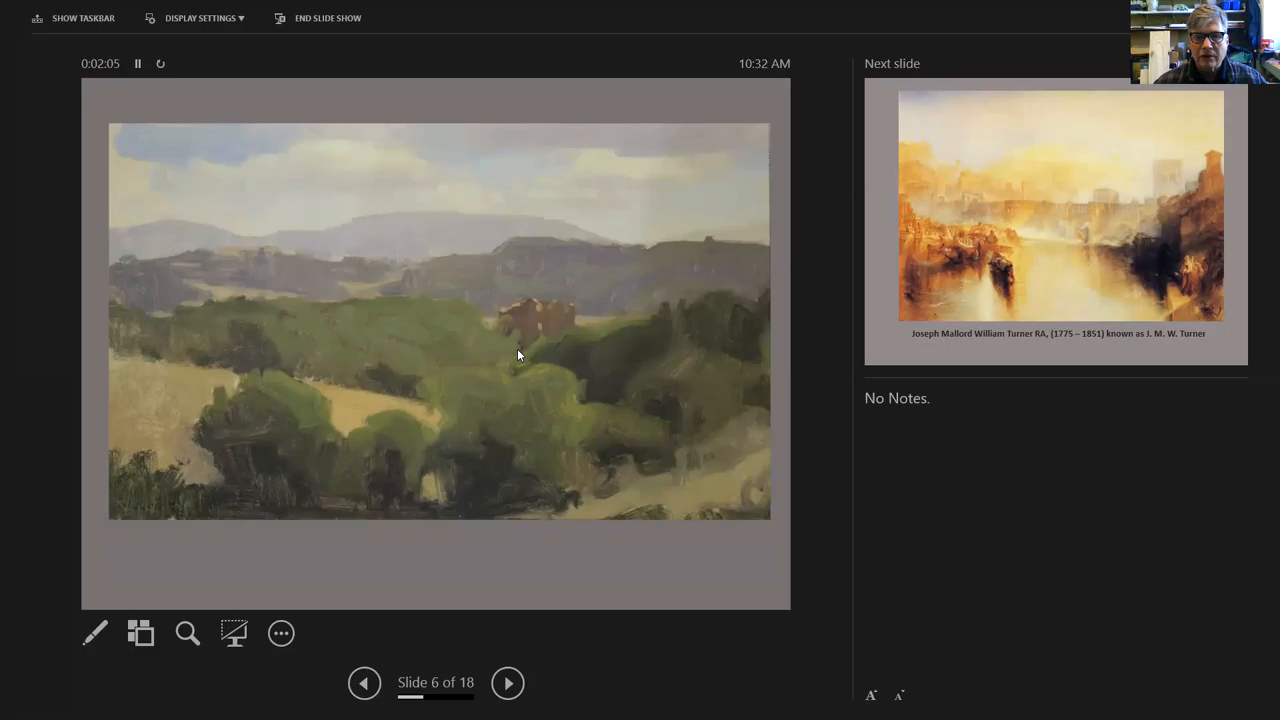
mouse_move(510, 414)
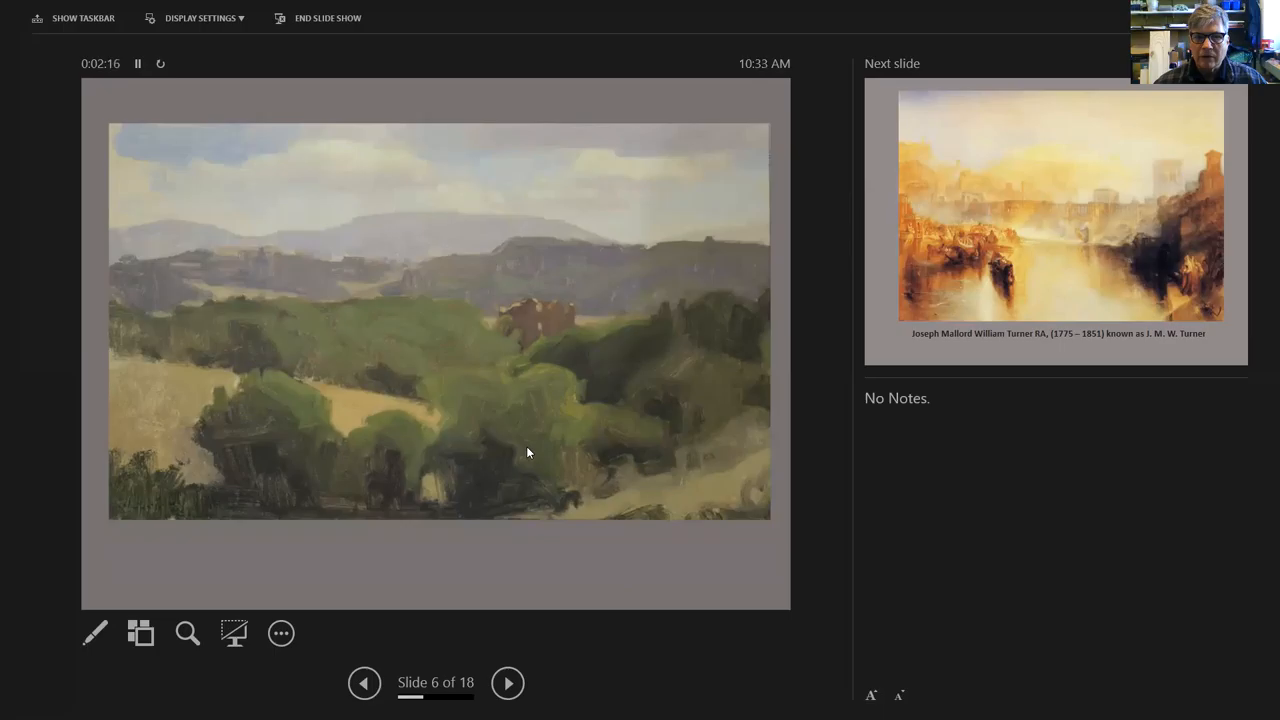
mouse_move(537, 395)
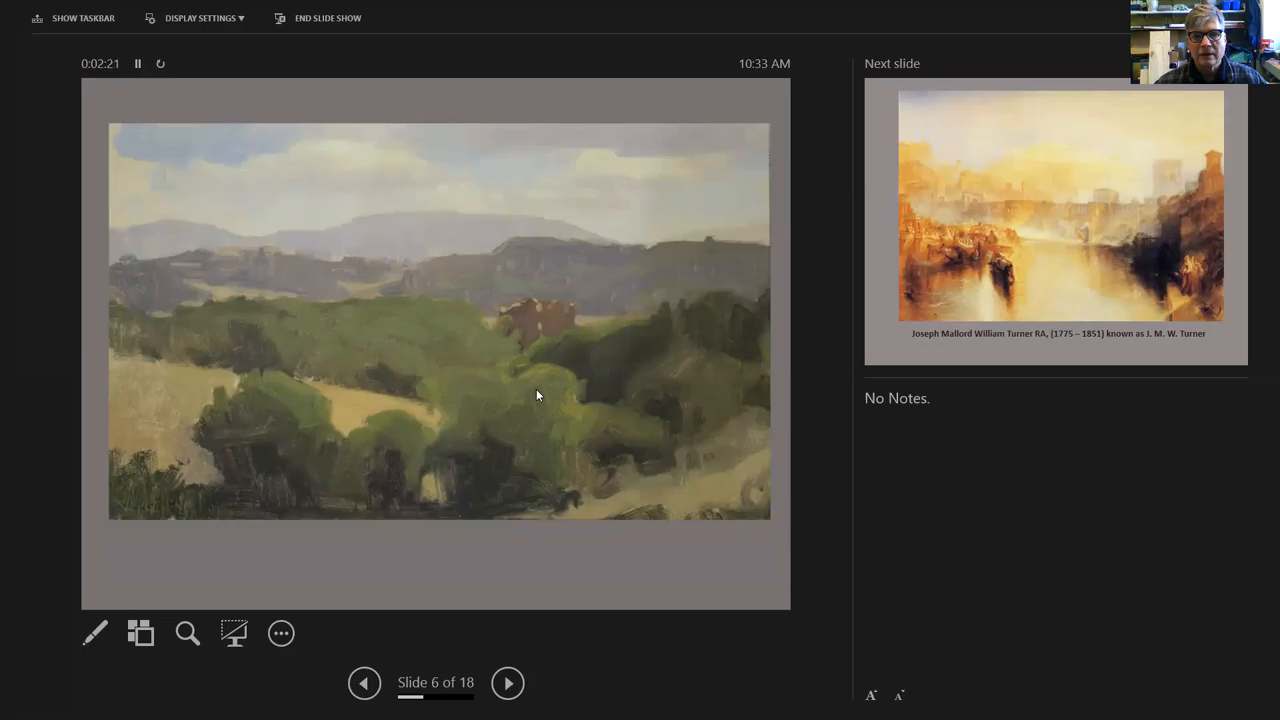
mouse_move(528, 315)
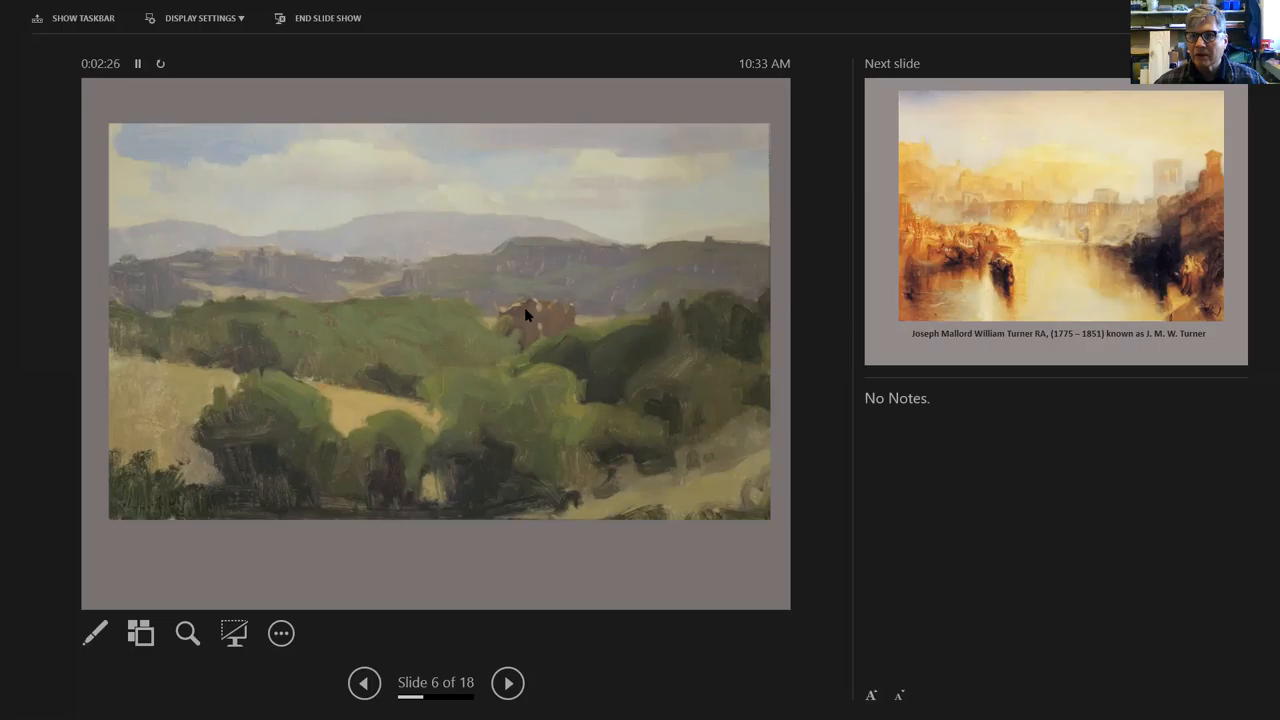
left_click(507, 683)
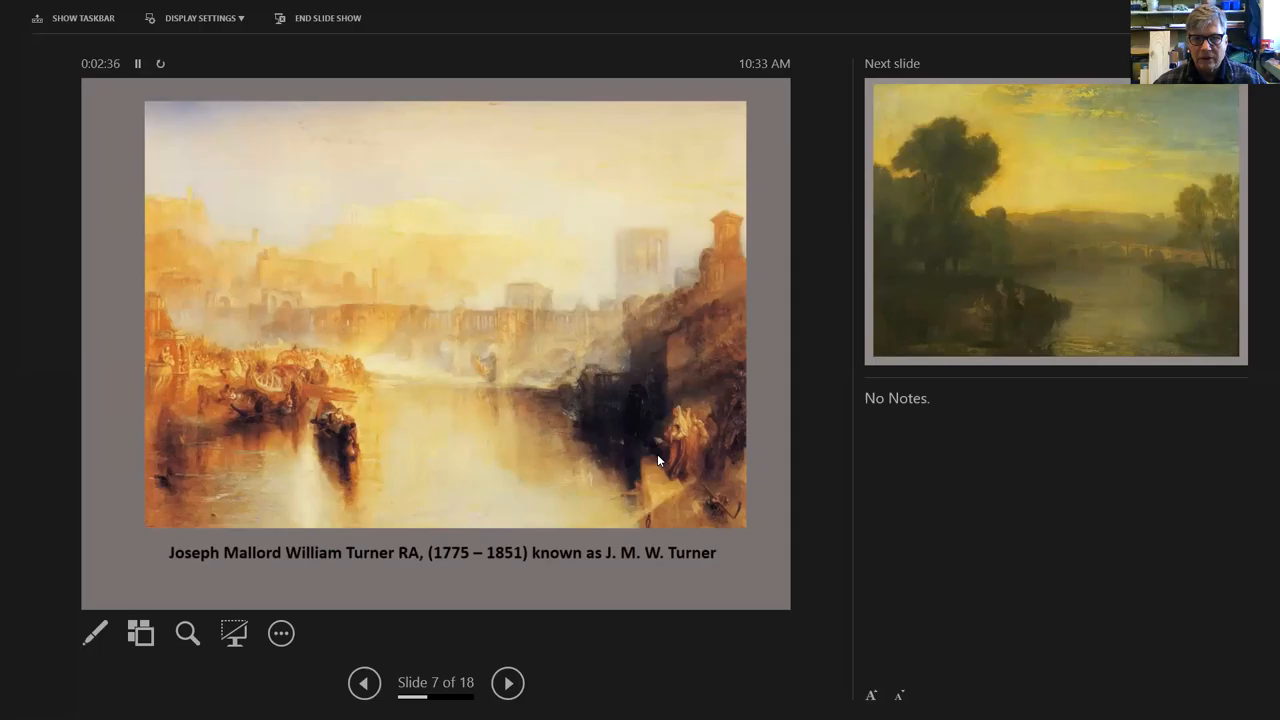
mouse_move(673, 435)
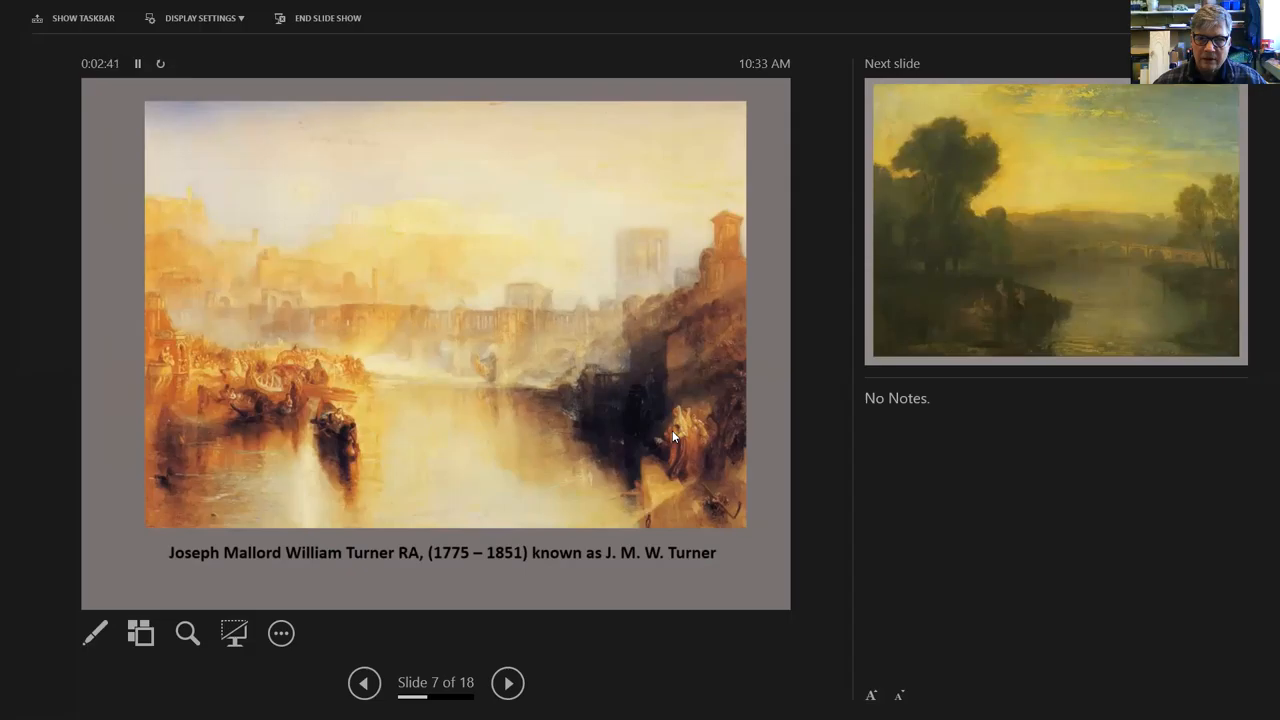
left_click(507, 683)
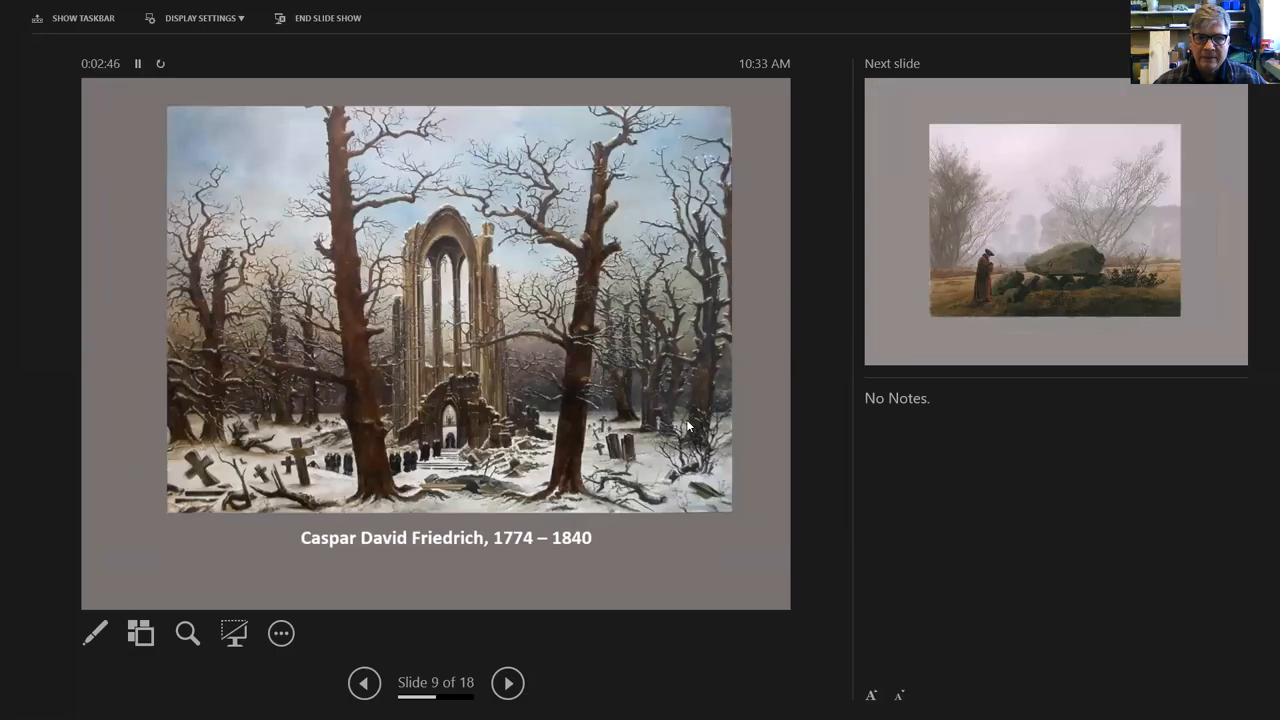
left_click(507, 683)
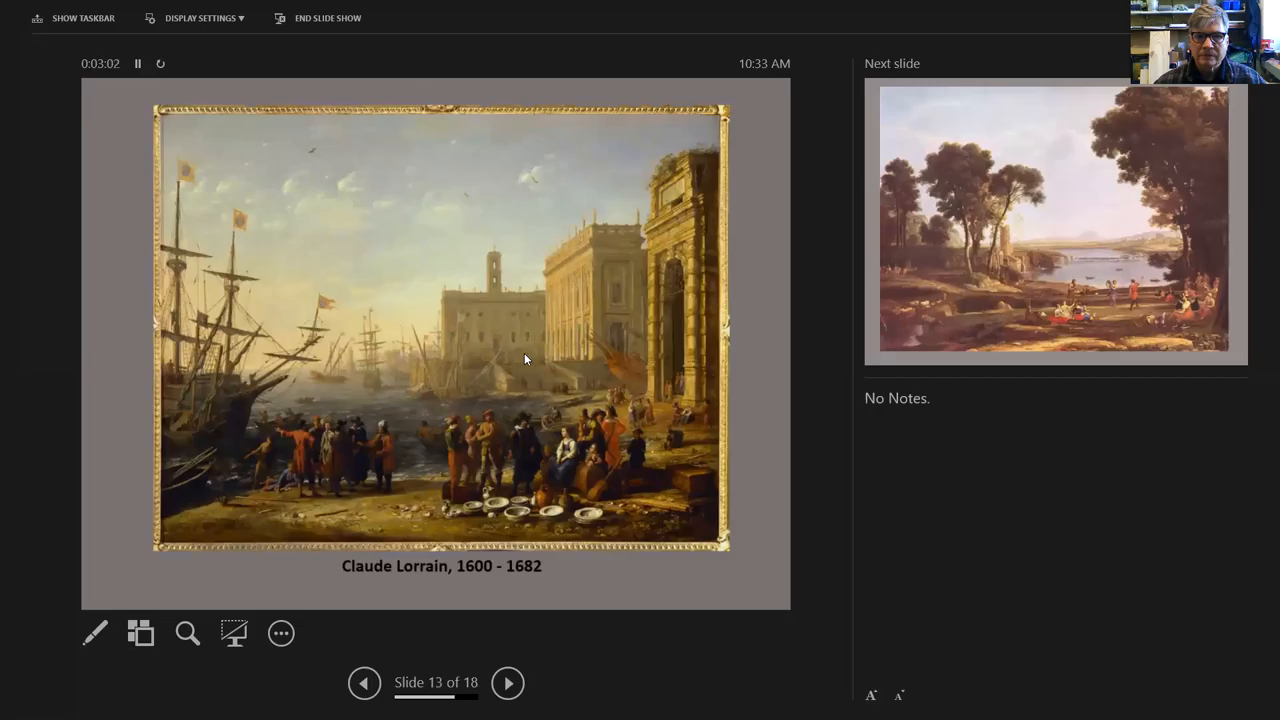
mouse_move(512, 464)
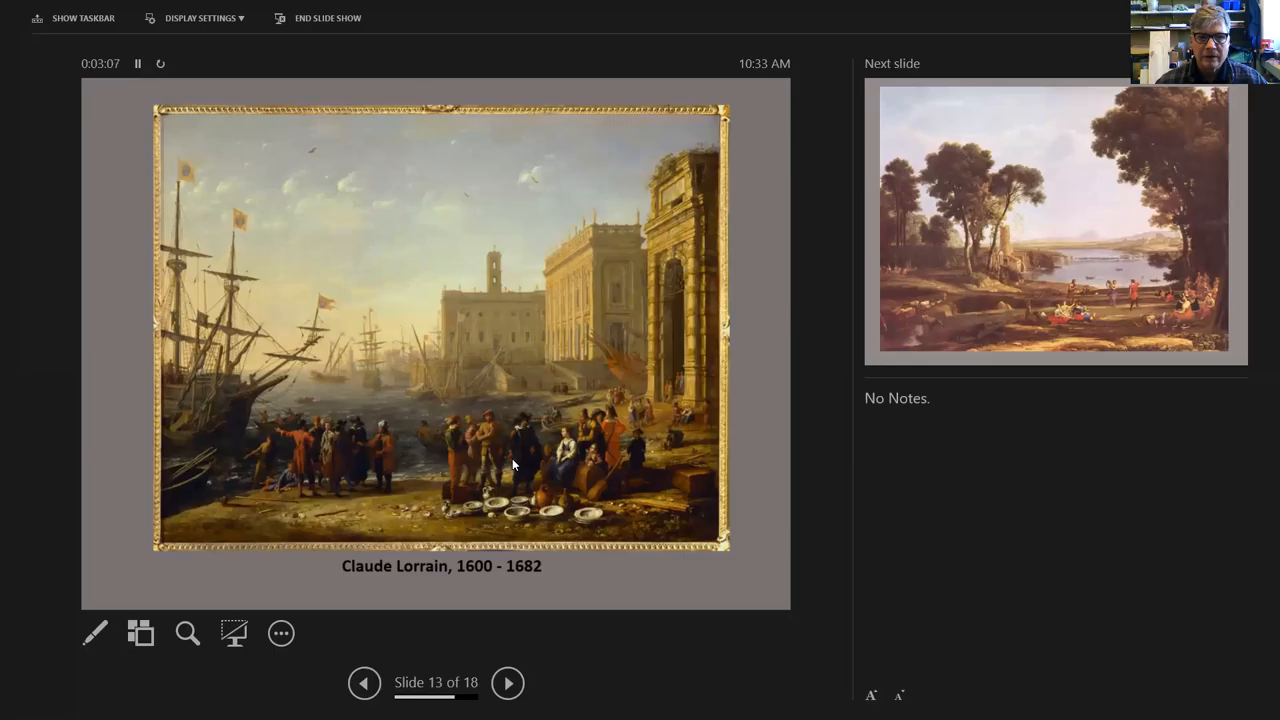
mouse_move(602, 328)
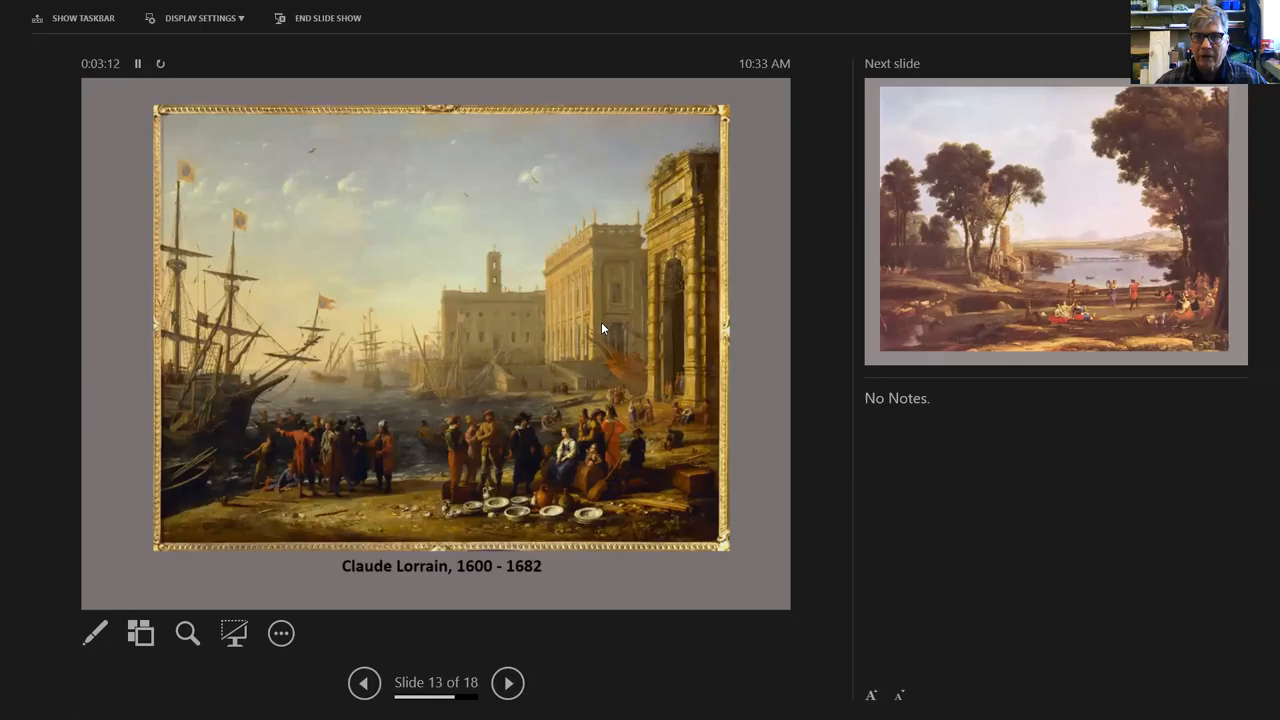
mouse_move(450, 370)
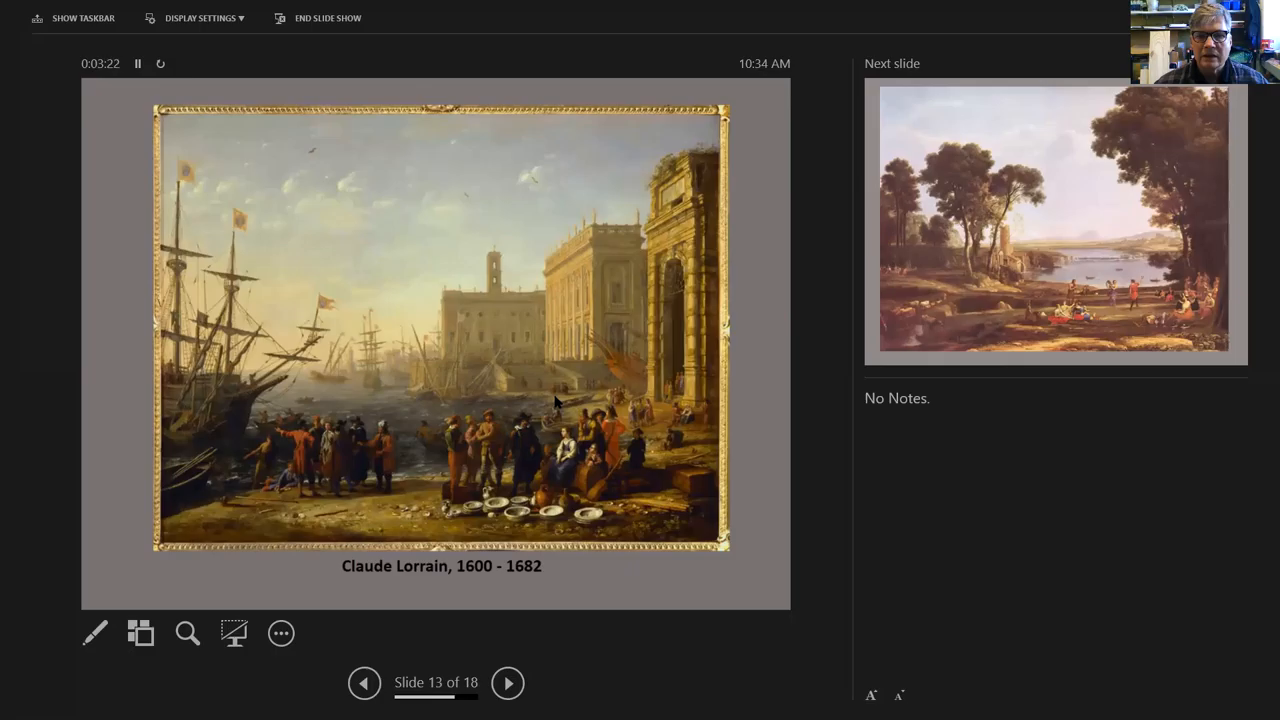
Step: Advance through slide 14's lakeside scene to slide 15, Claude Lorrain's reclining figures
left_click(507, 683)
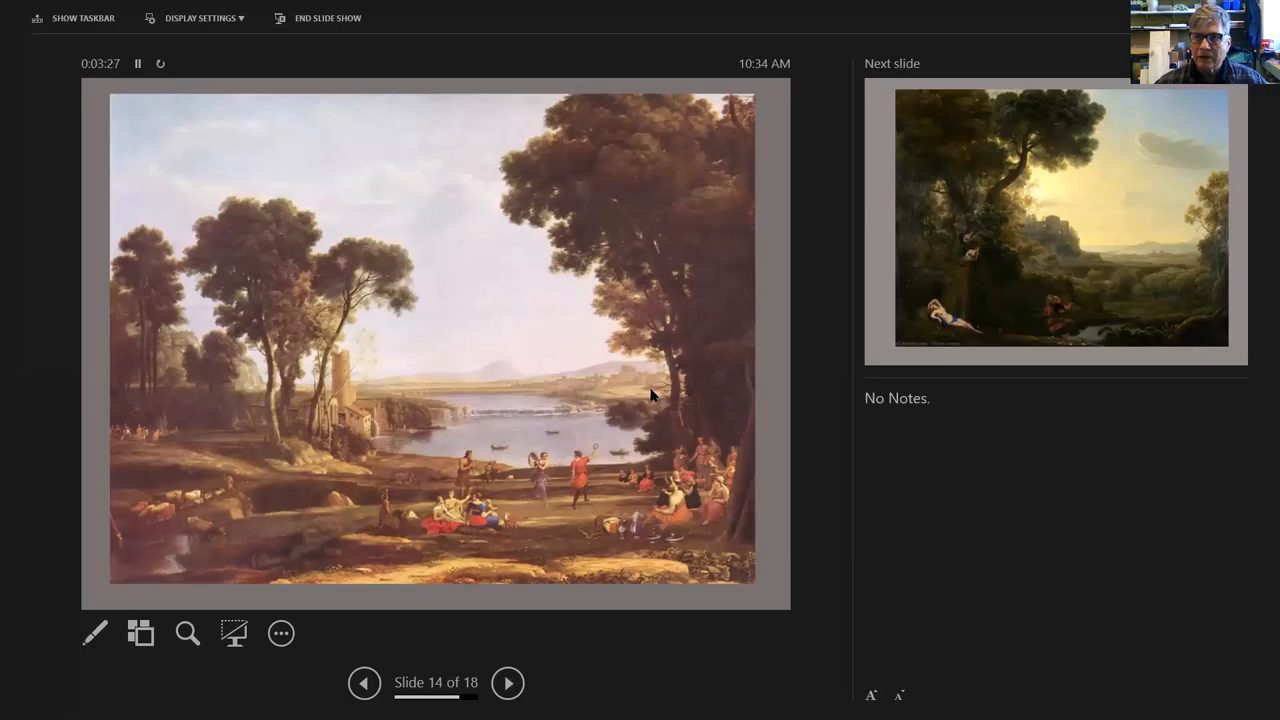
mouse_move(545, 388)
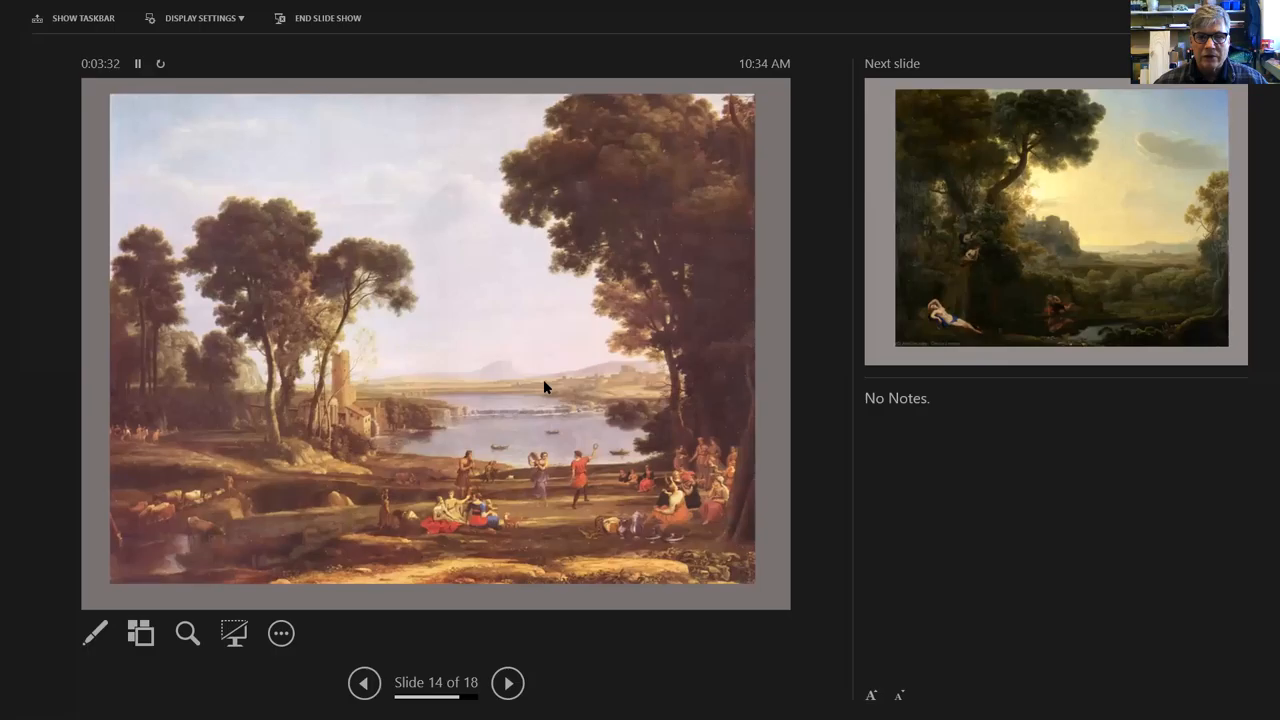
left_click(507, 683)
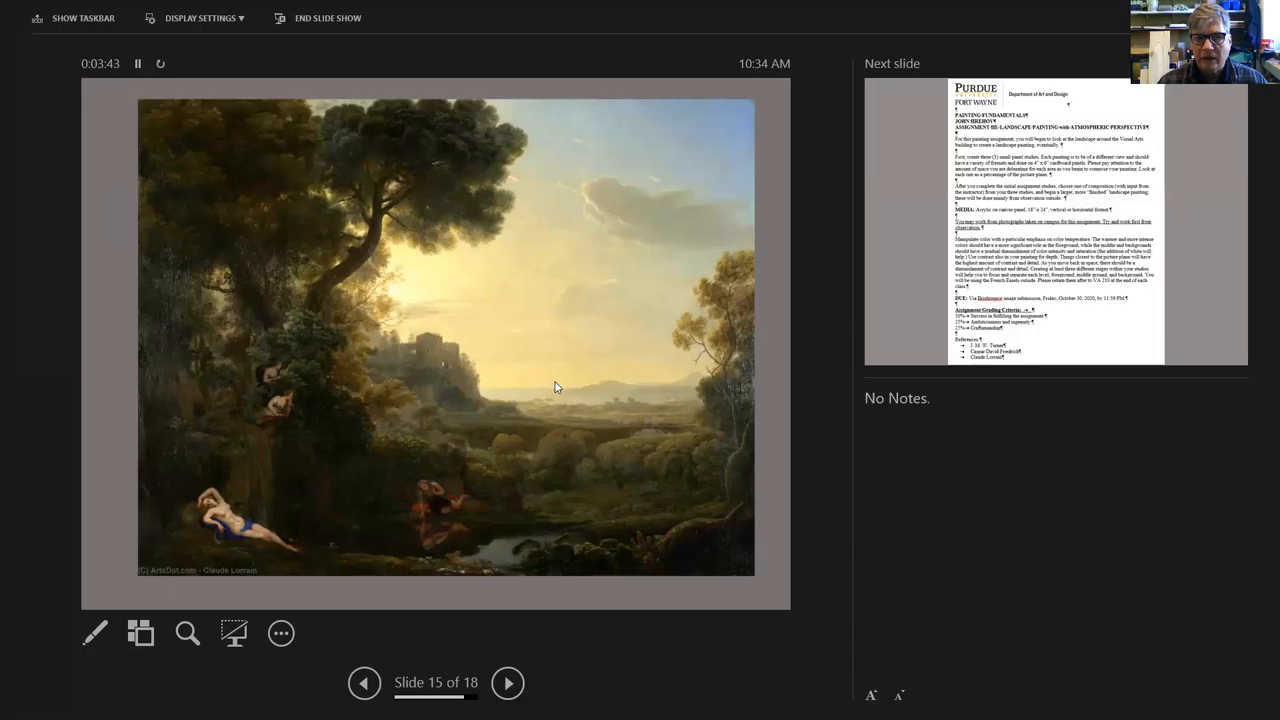
Step: Advance to slide 16, the Purdue landscape painting assignment sheet with grading criteria
left_click(507, 683)
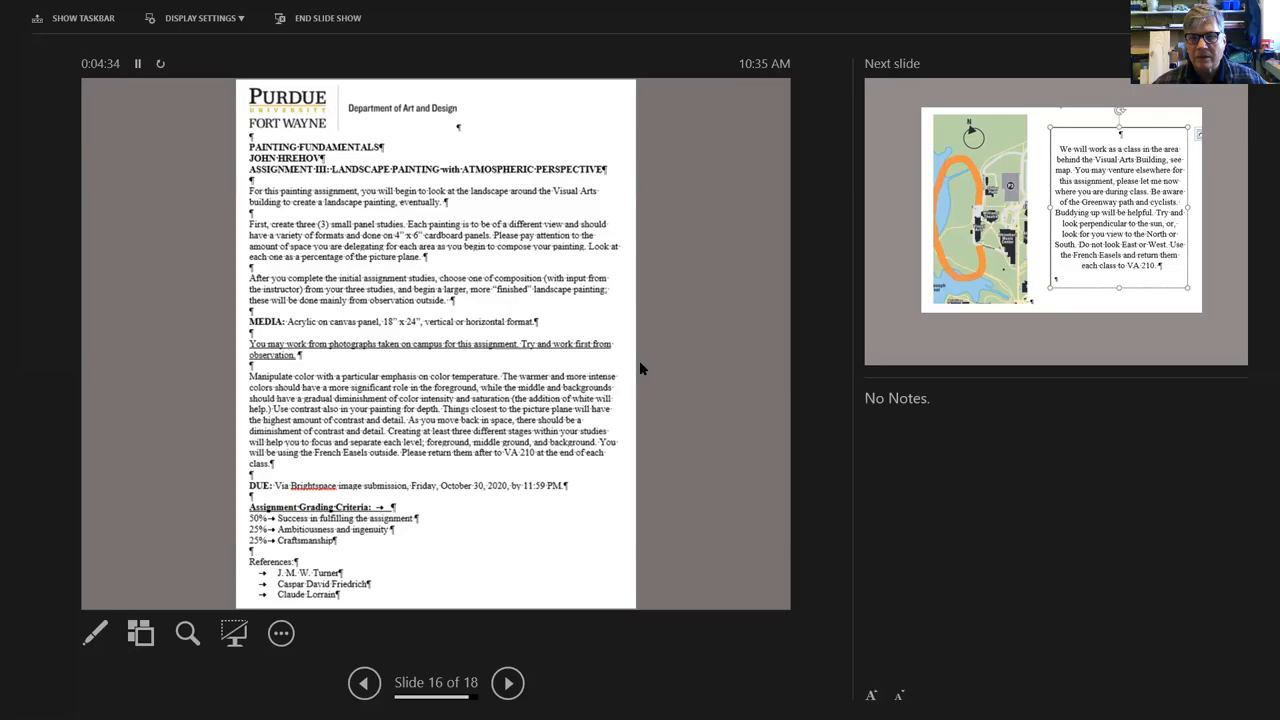
Step: Go back to slide 15, the Claude Lorrain landscape with reclining figures
left_click(364, 683)
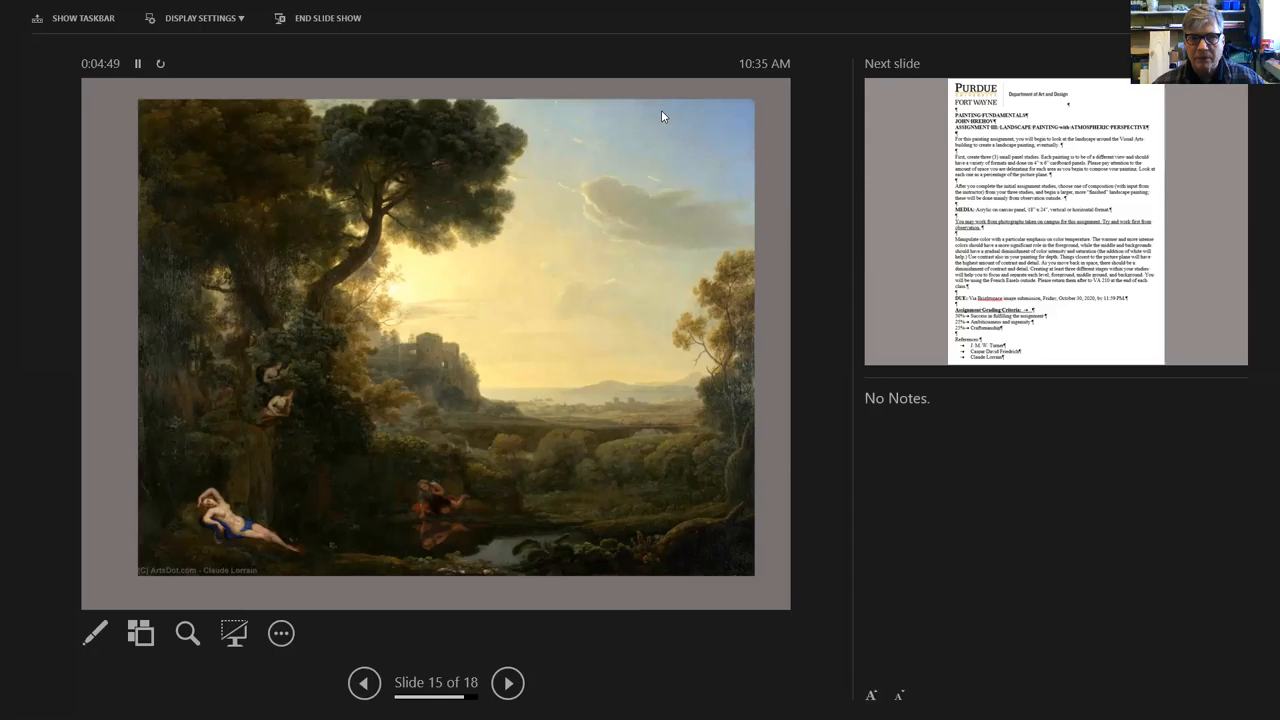
mouse_move(643, 182)
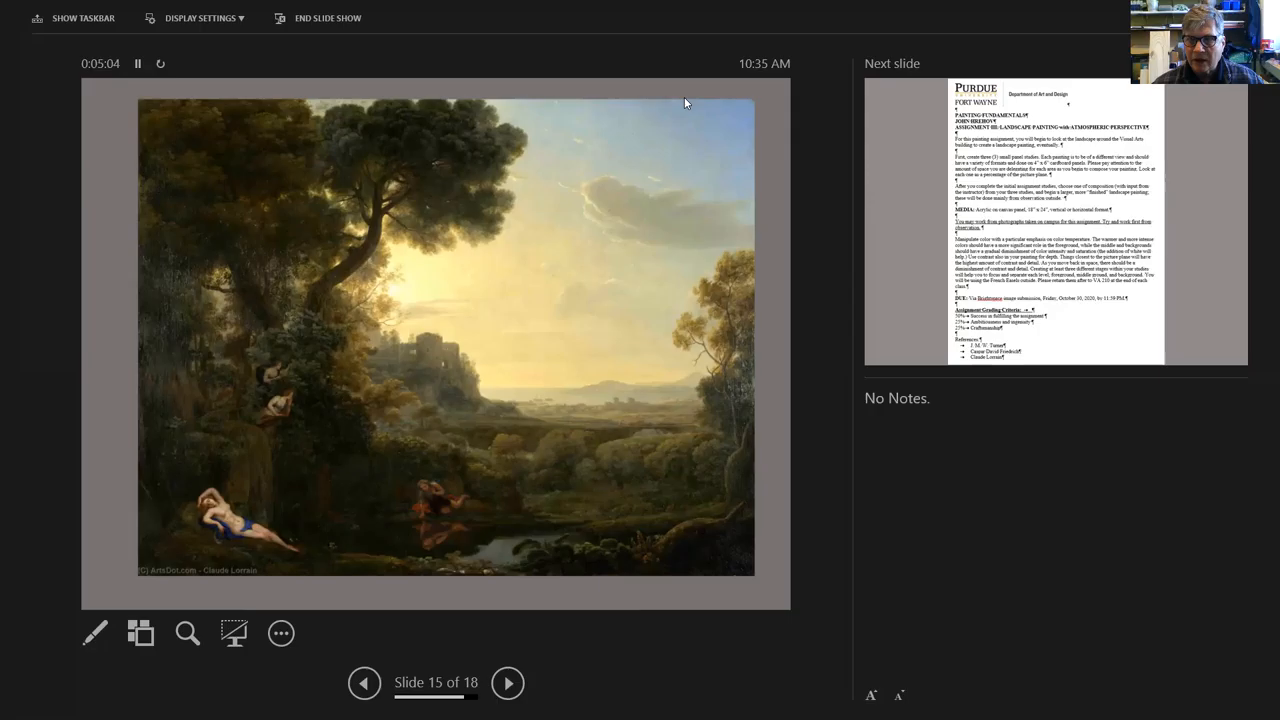
mouse_move(650, 109)
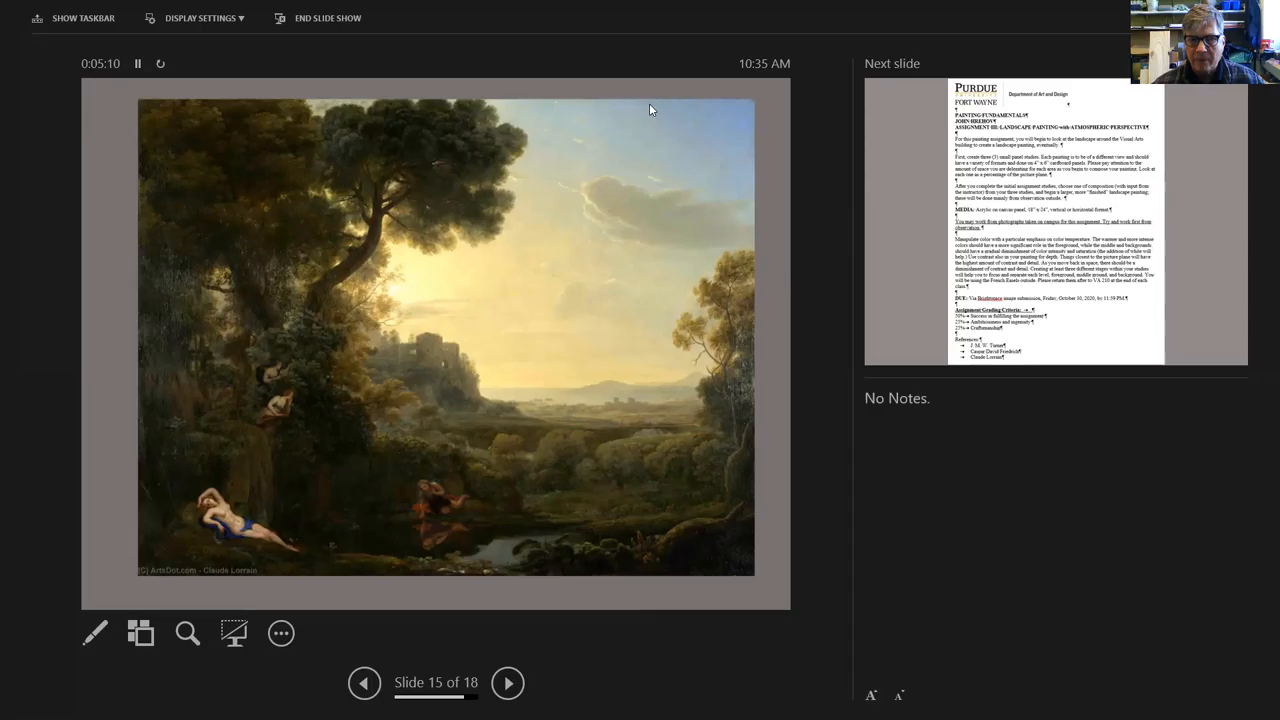
mouse_move(670, 412)
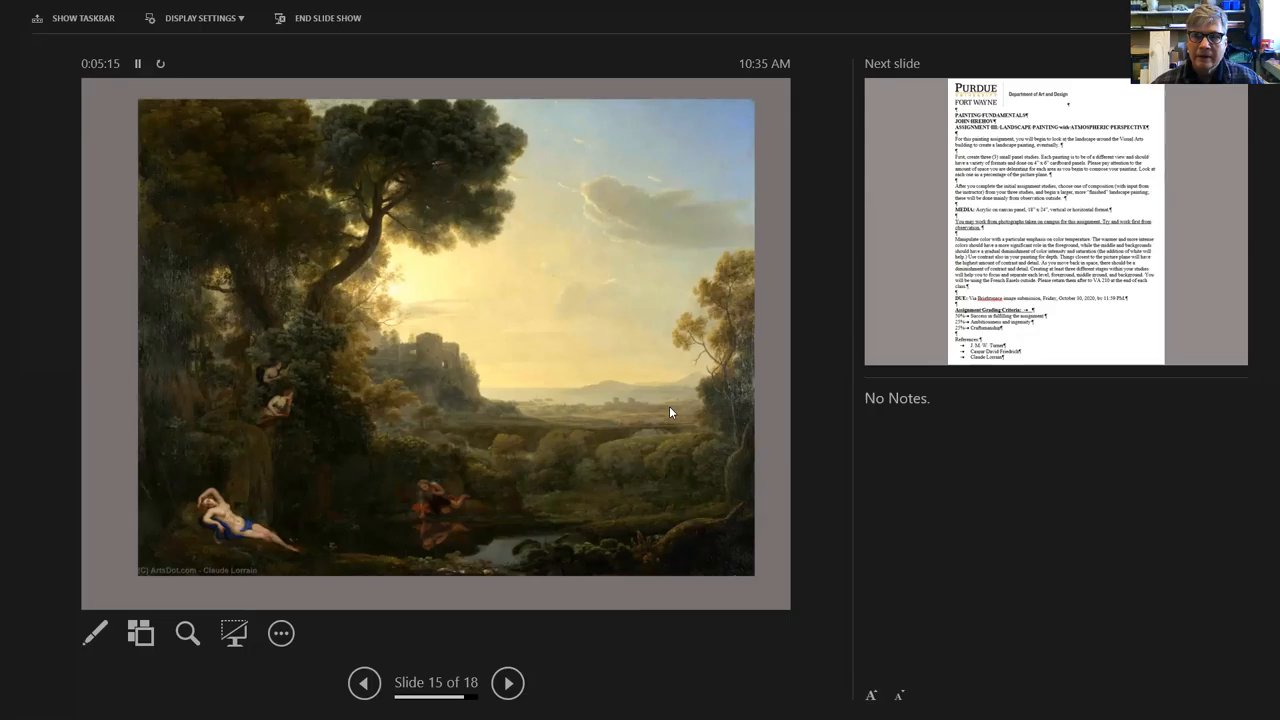
mouse_move(353, 382)
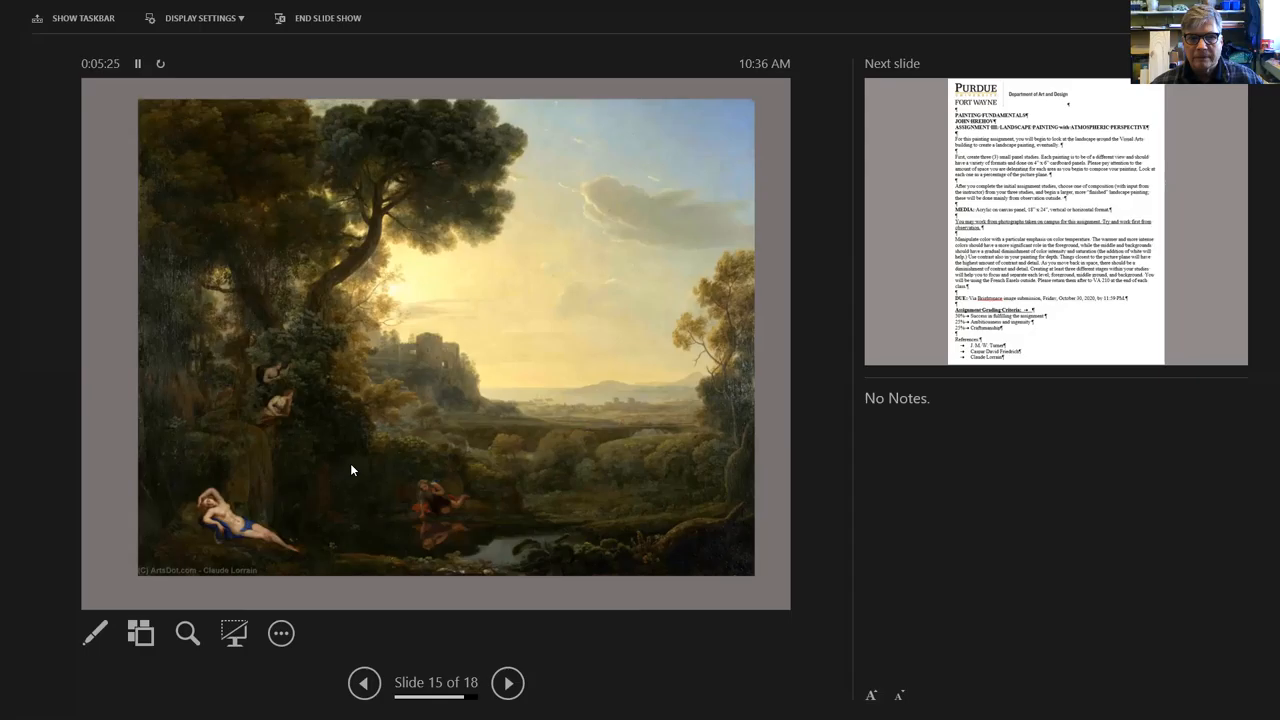
mouse_move(341, 401)
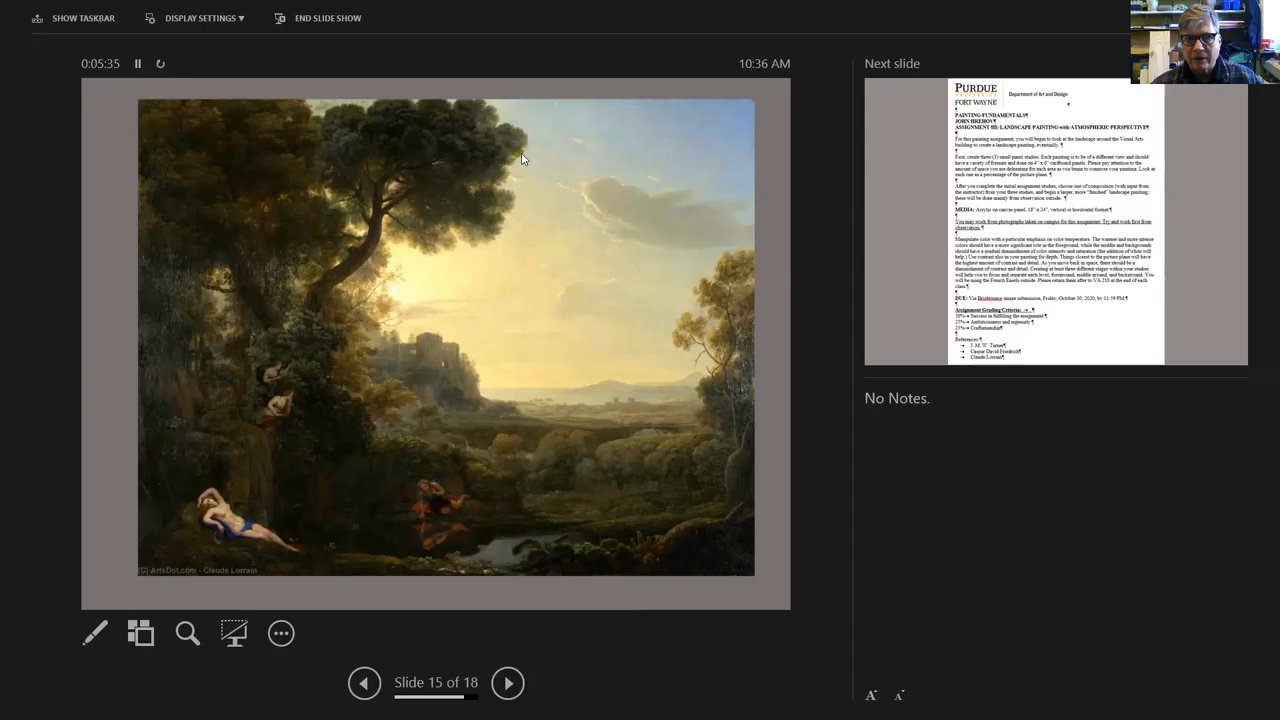
mouse_move(573, 279)
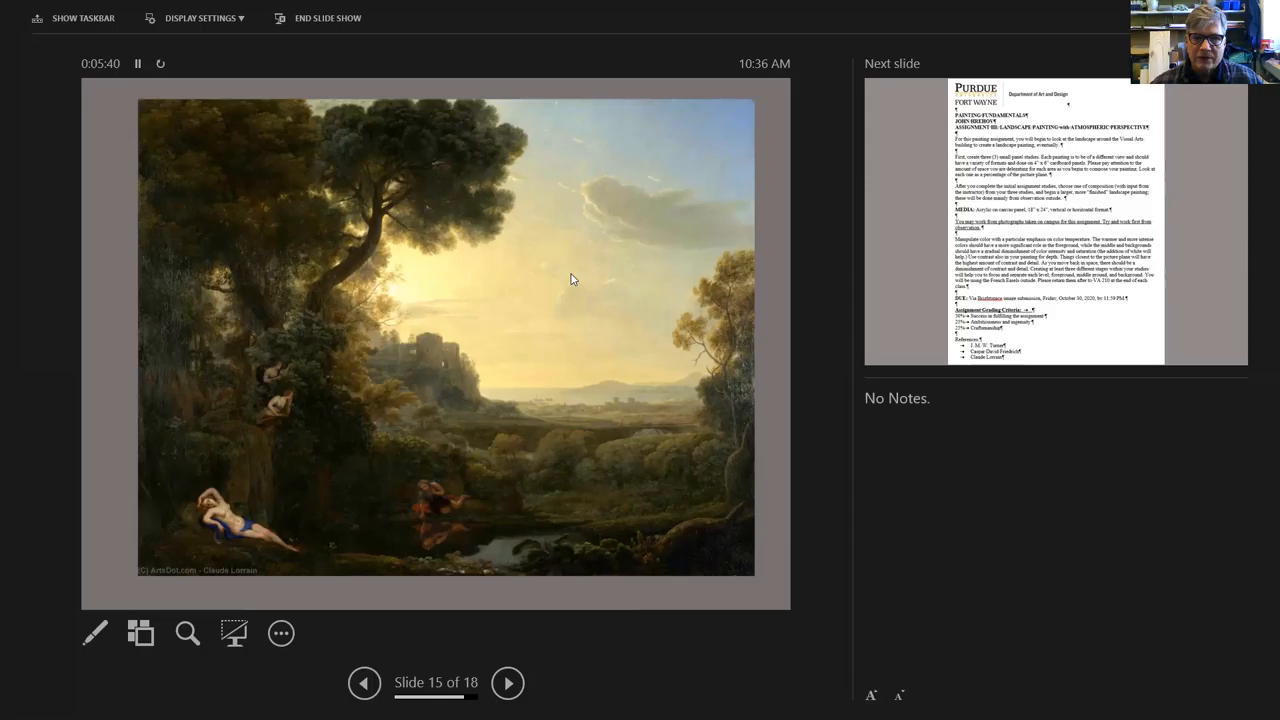
mouse_move(405, 205)
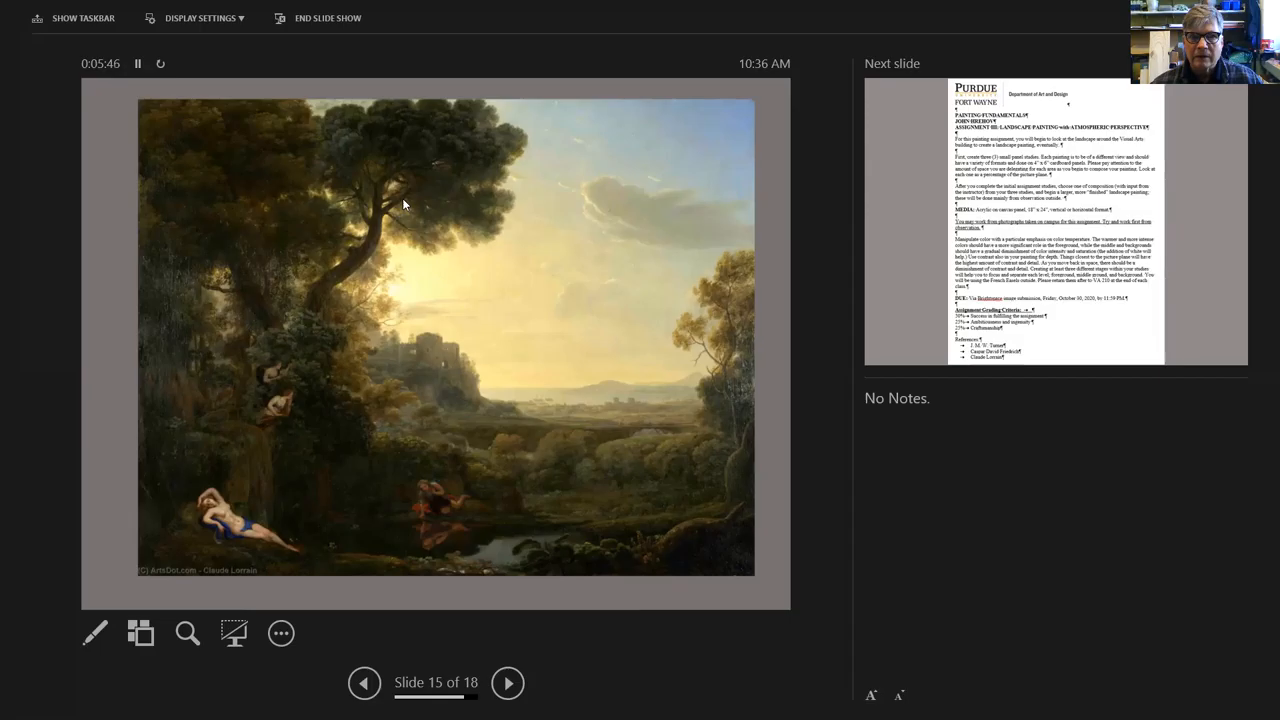
mouse_move(323, 305)
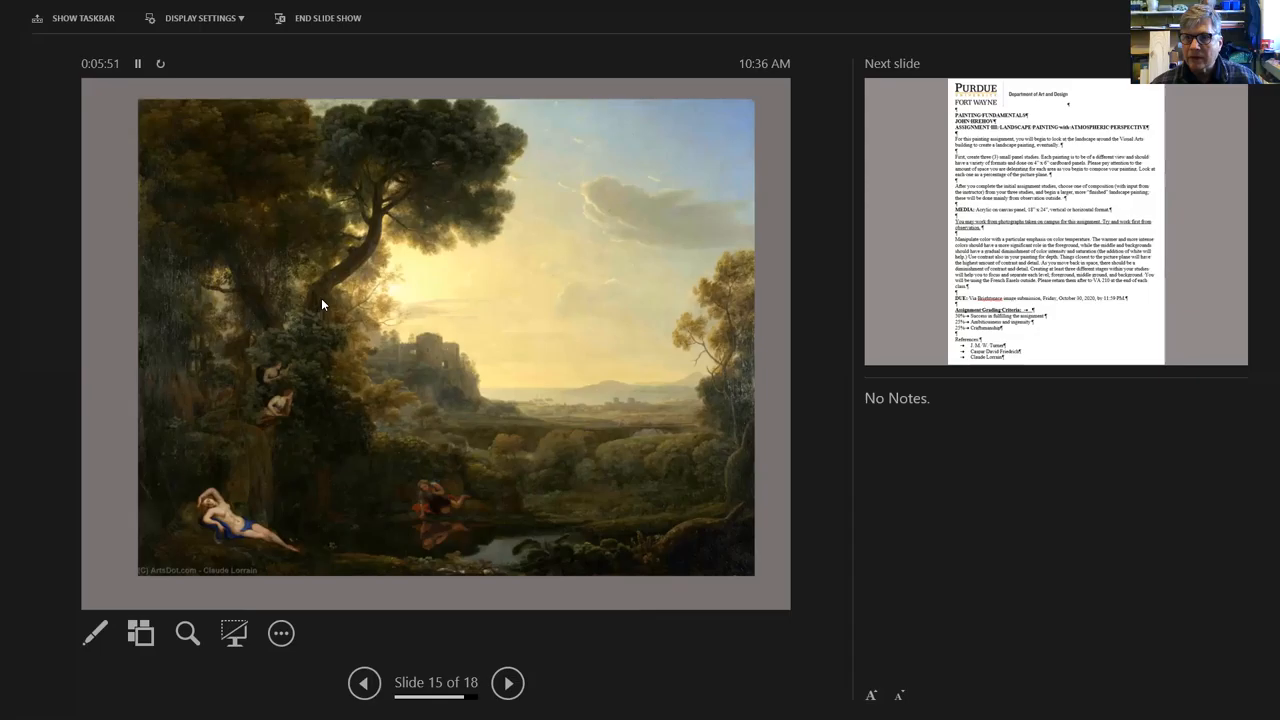